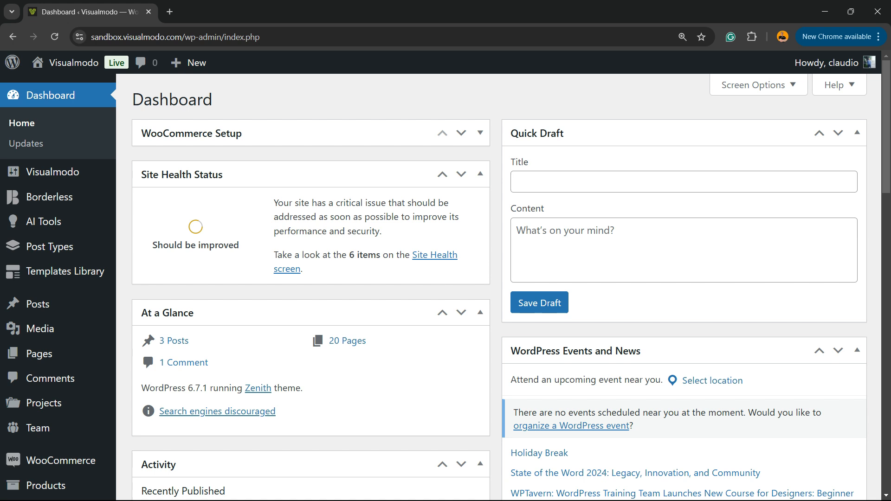
- Go to Plugins > Add New Plugin from the admin dashboard
scroll(down, 3)
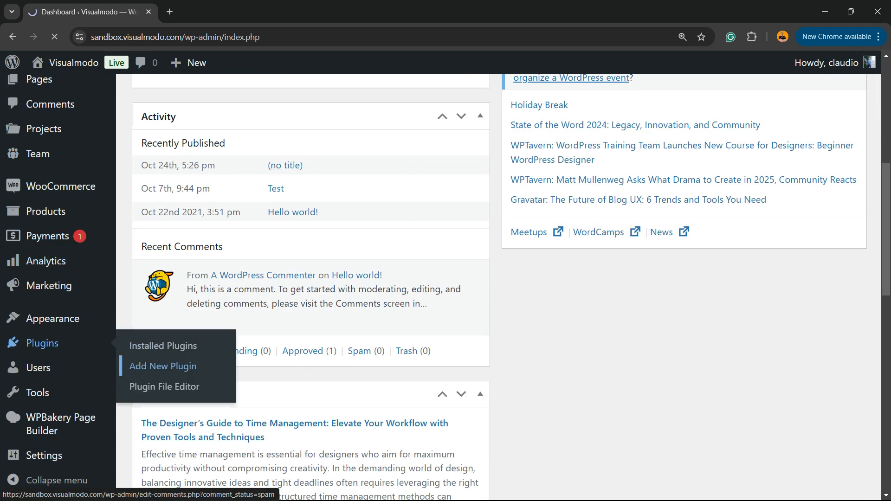
click(162, 366)
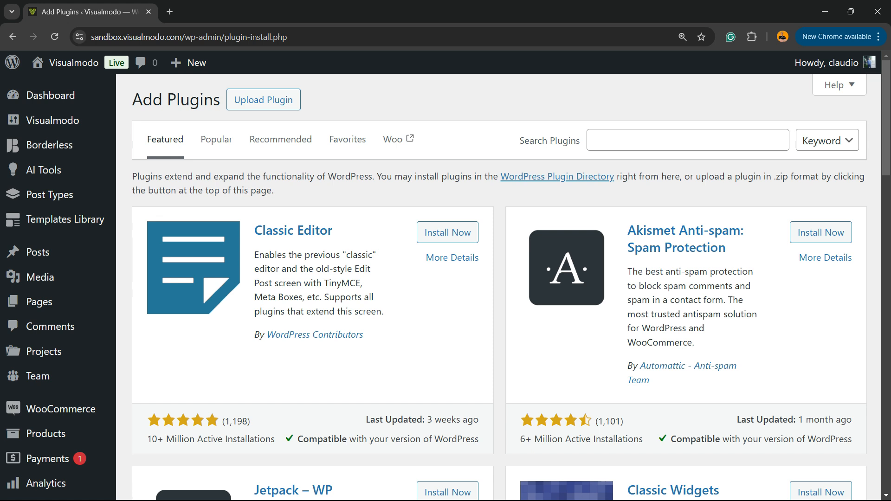
- Search the plugin directory for 'WPCode' to list its 17 results
double_click(549, 140)
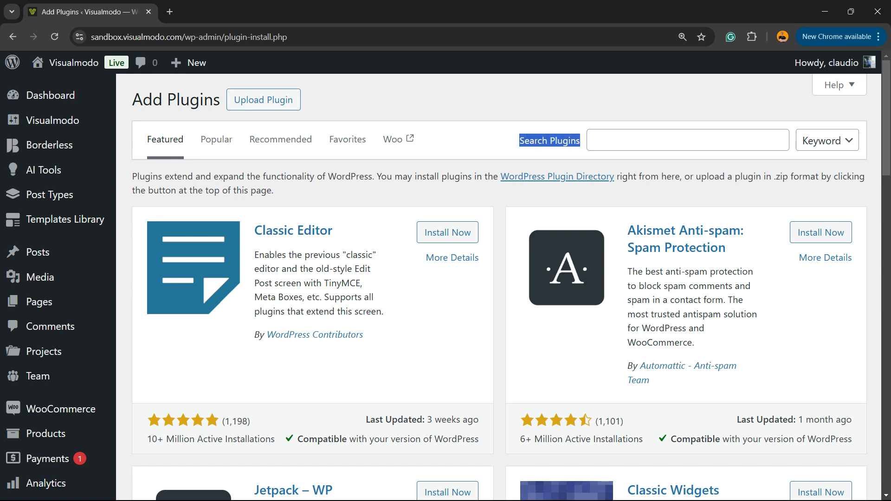
text(Select WPCode Lite  WPCode)
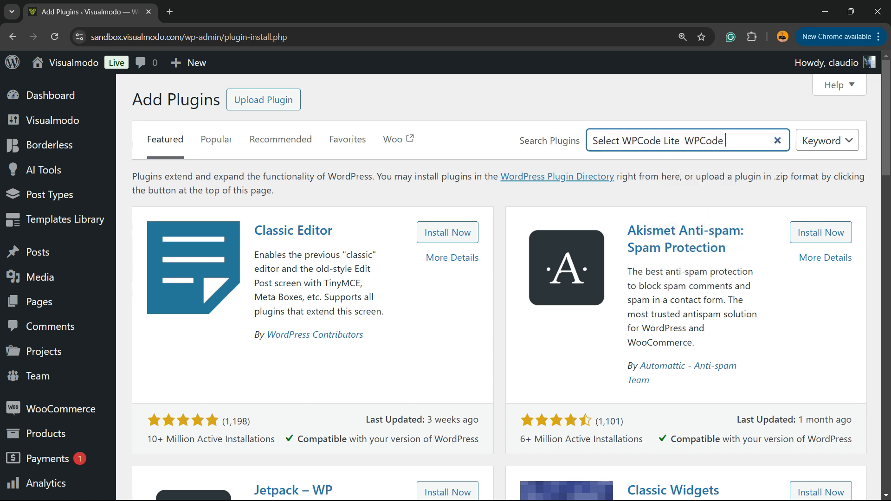
key(Enter)
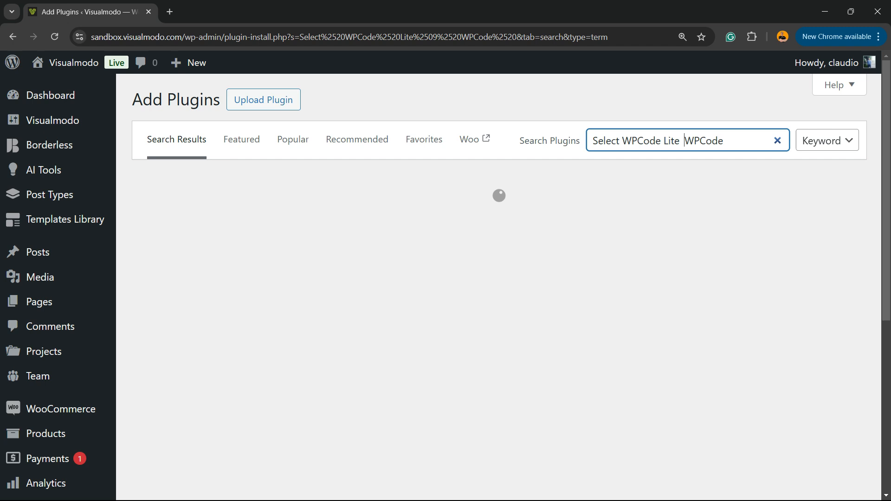
text(WPCode)
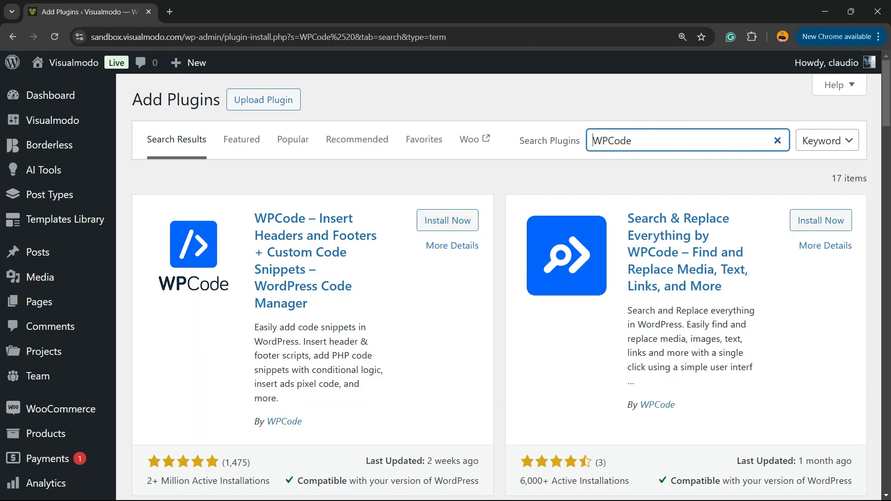
- Install the WPCode plugin and activate it, adding the Code Snippets menu
click(447, 219)
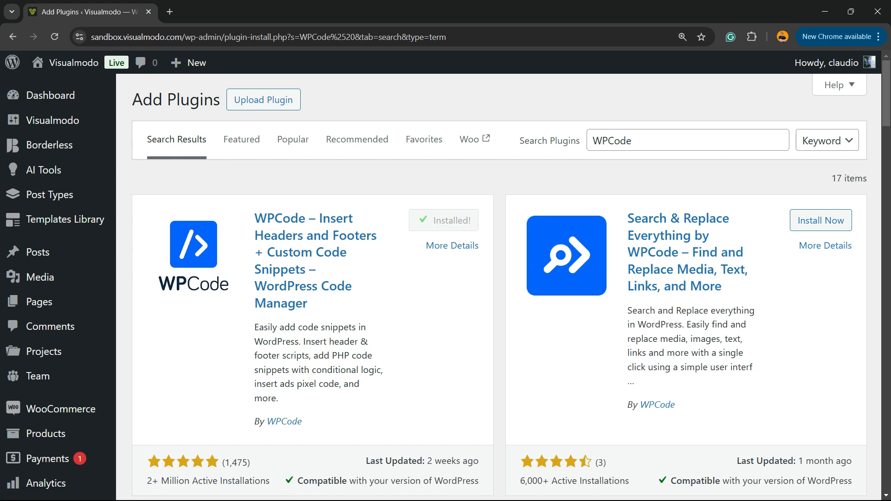
click(443, 220)
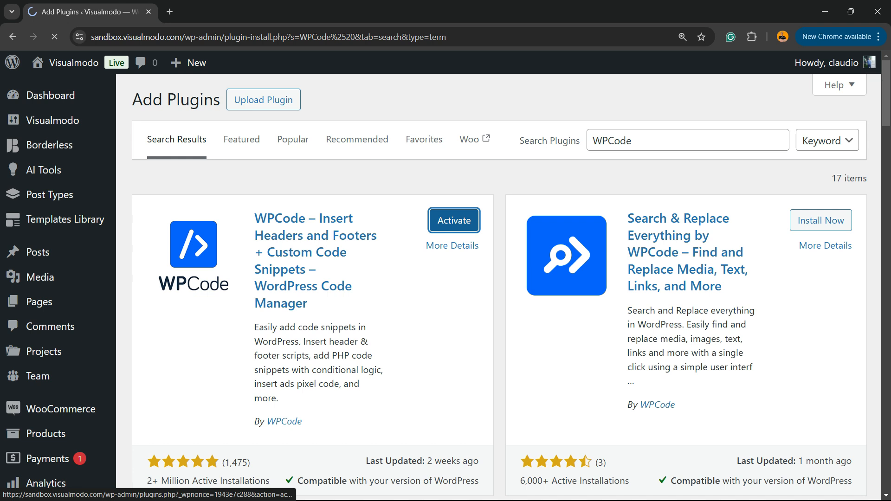
click(453, 221)
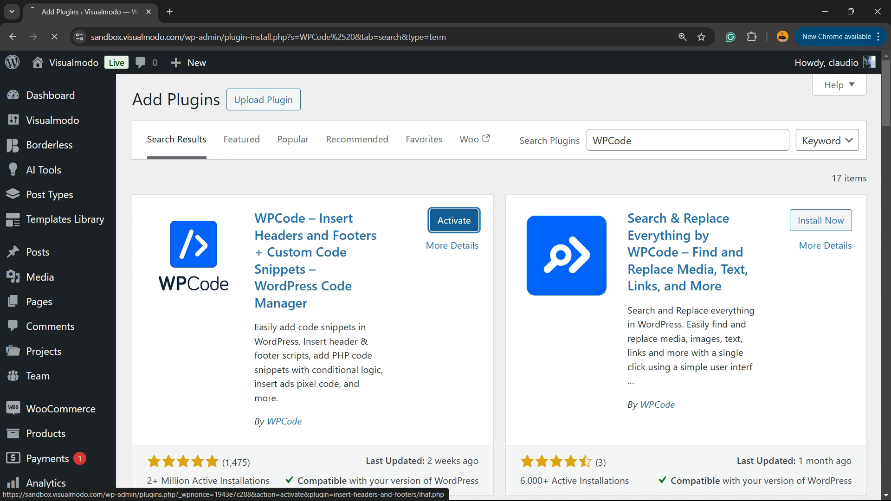
click(452, 221)
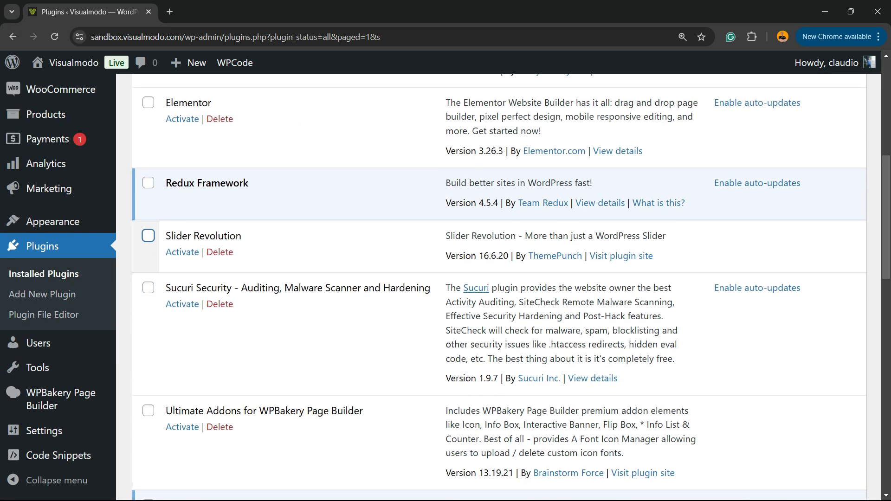
- Go to Code Snippets > + Add Snippet to reach WPCode's snippet library
scroll(down, 3)
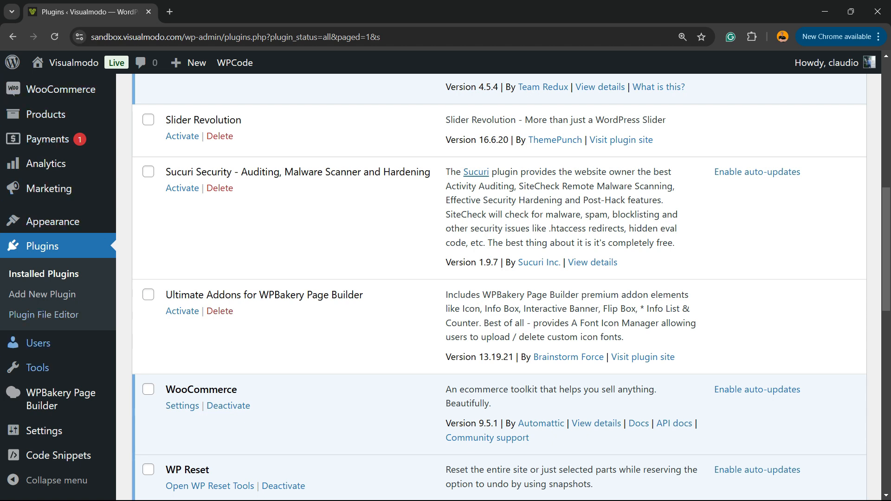
mouse_move(57, 455)
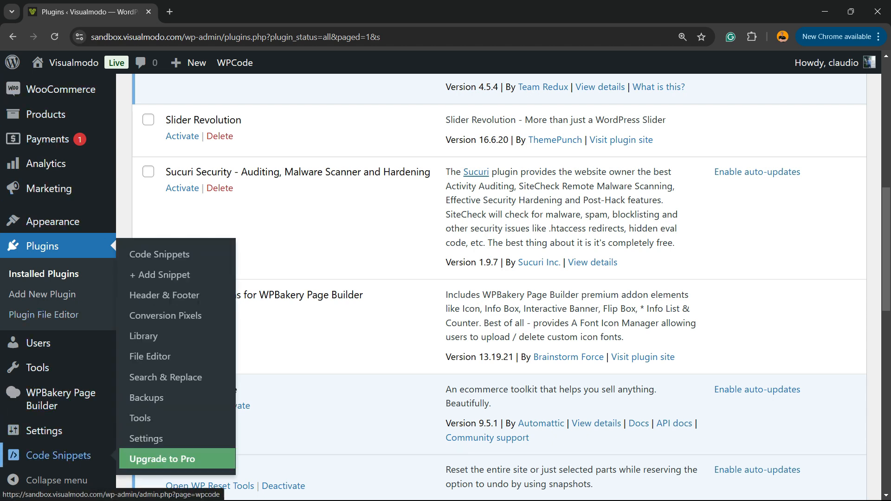
mouse_move(165, 376)
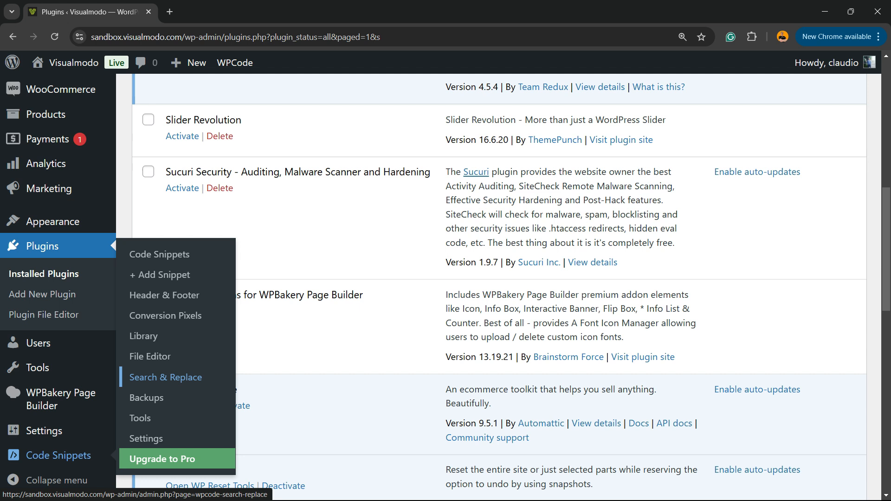
mouse_move(160, 274)
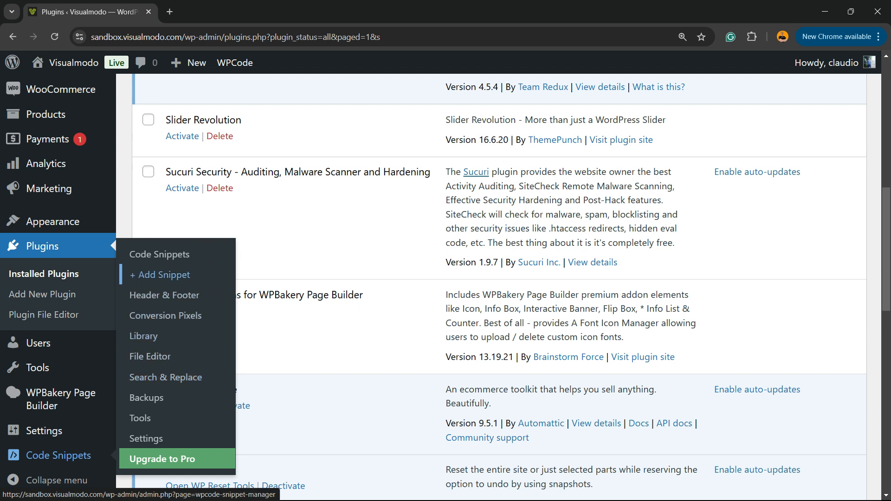
click(164, 274)
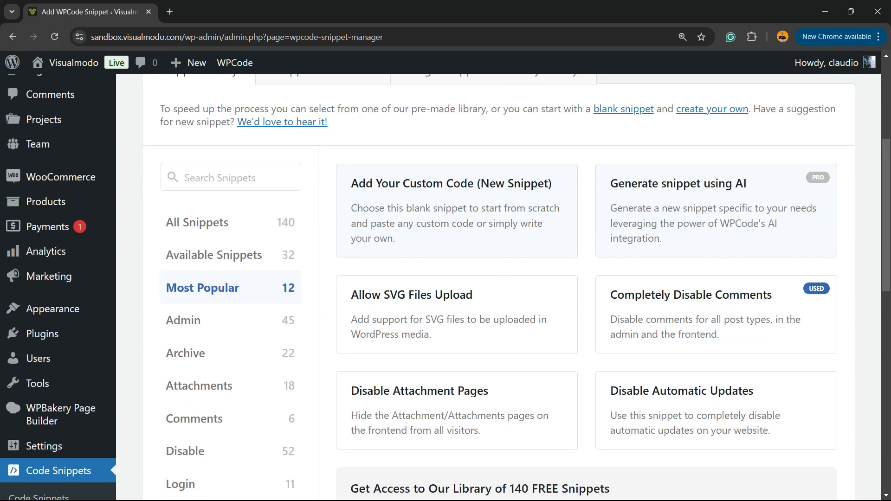
mouse_move(456, 314)
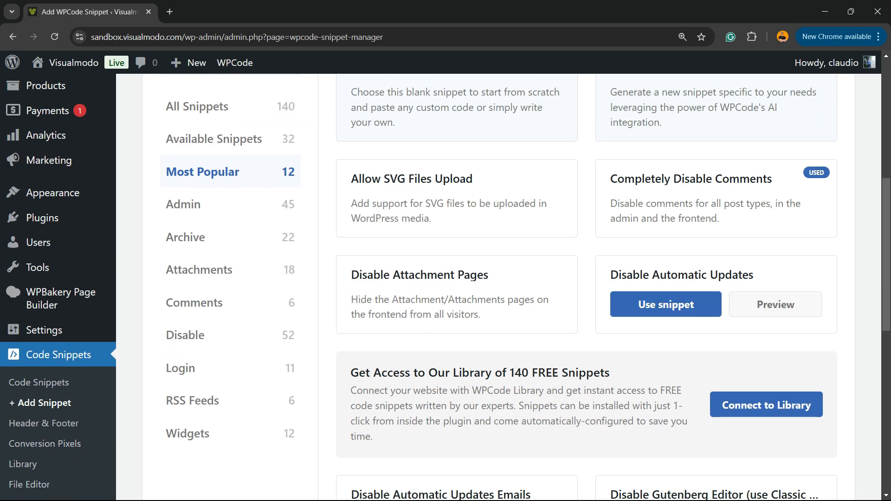
- Use the ready-made Disable Automatic Updates snippet, loading its PHP code in the editor
double_click(629, 275)
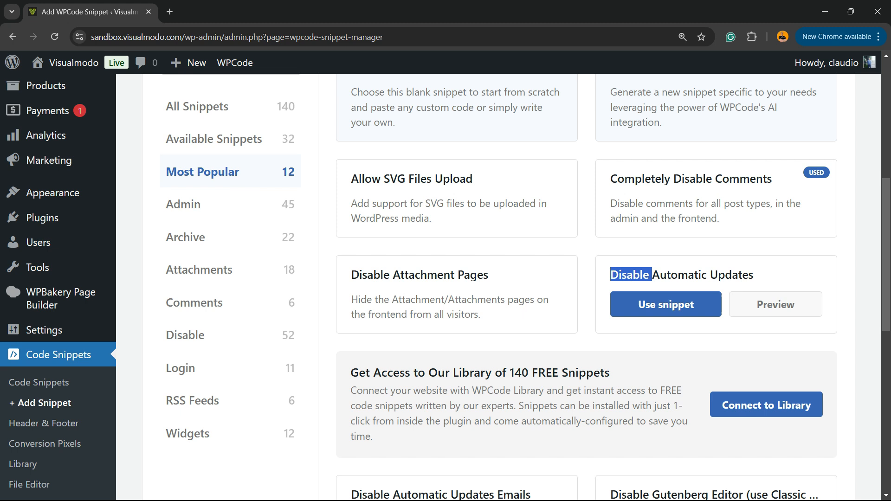
click(666, 304)
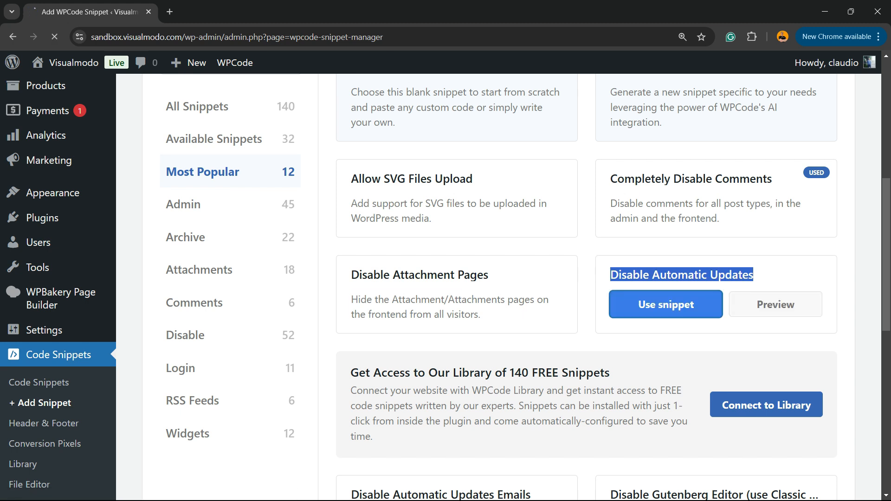
click(665, 304)
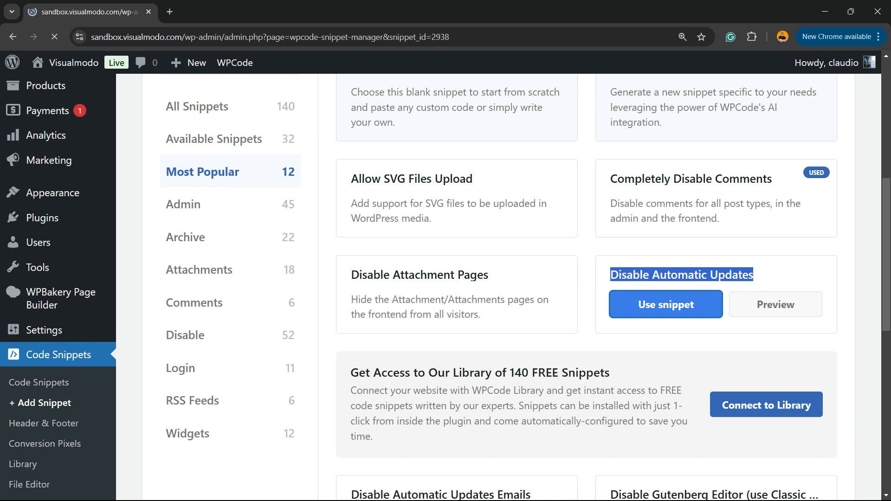
click(664, 304)
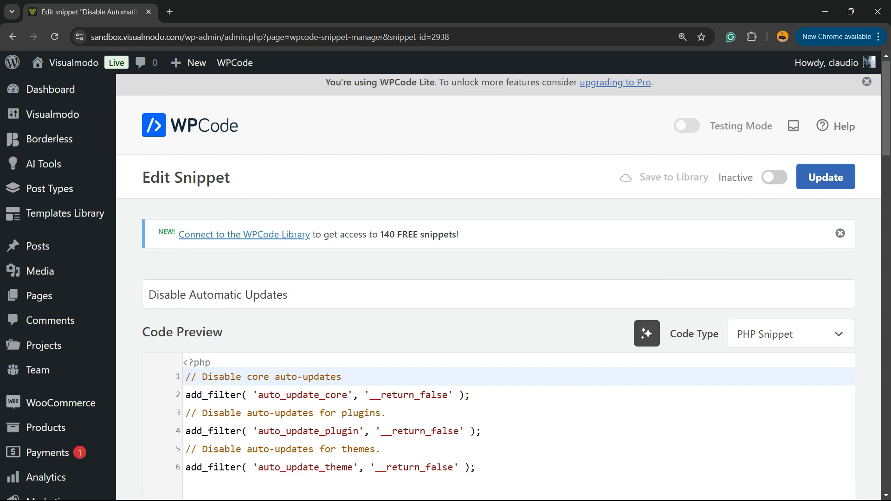
- Switch the Disable Automatic Updates snippet to Active and save it with Update
scroll(down, 3)
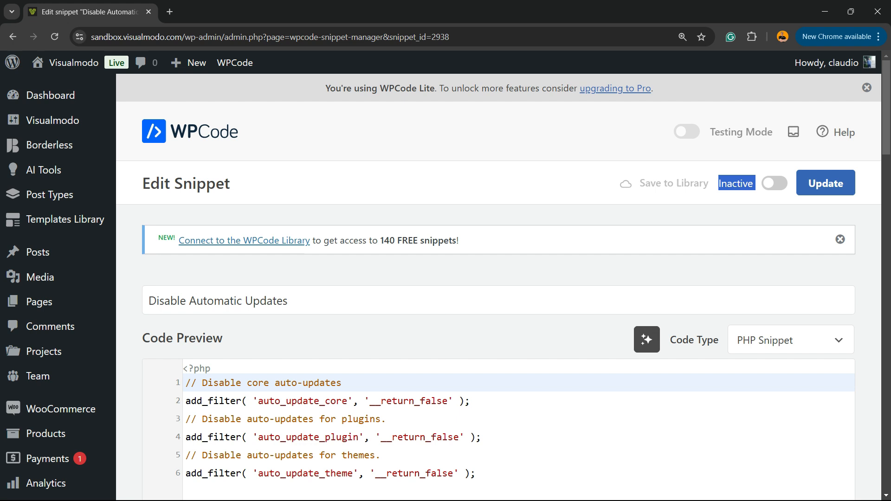
click(773, 182)
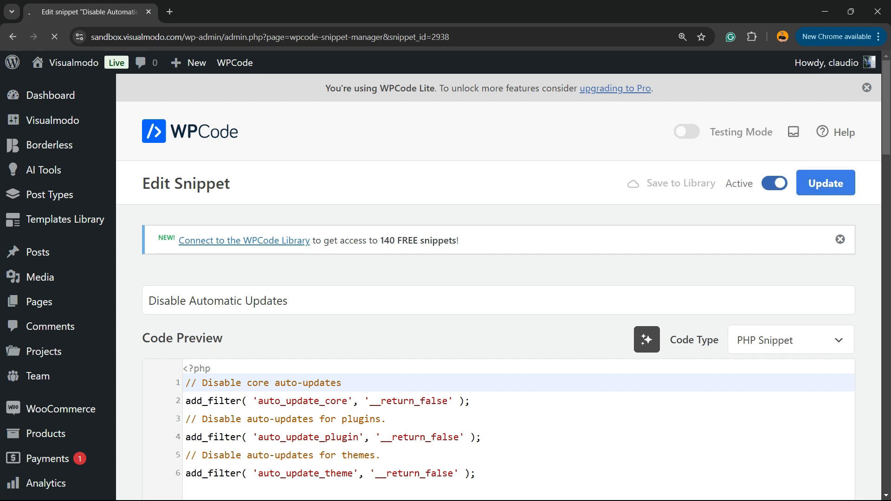
click(824, 183)
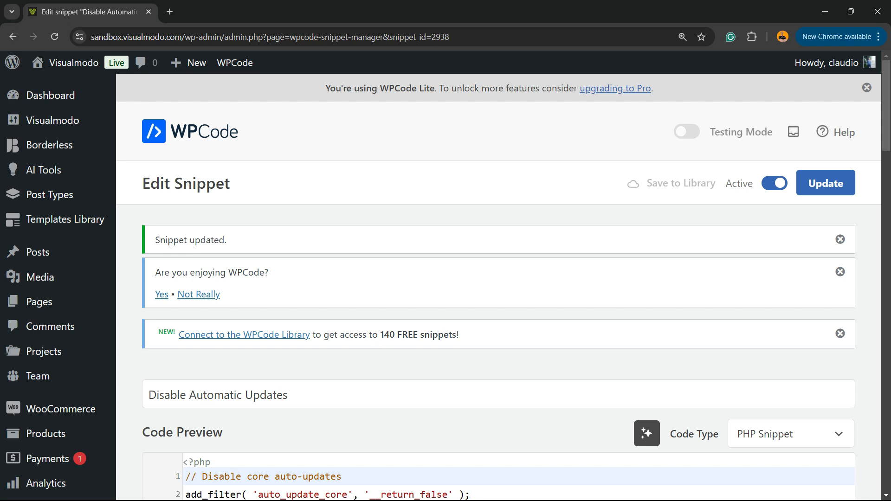
scroll(down, 3)
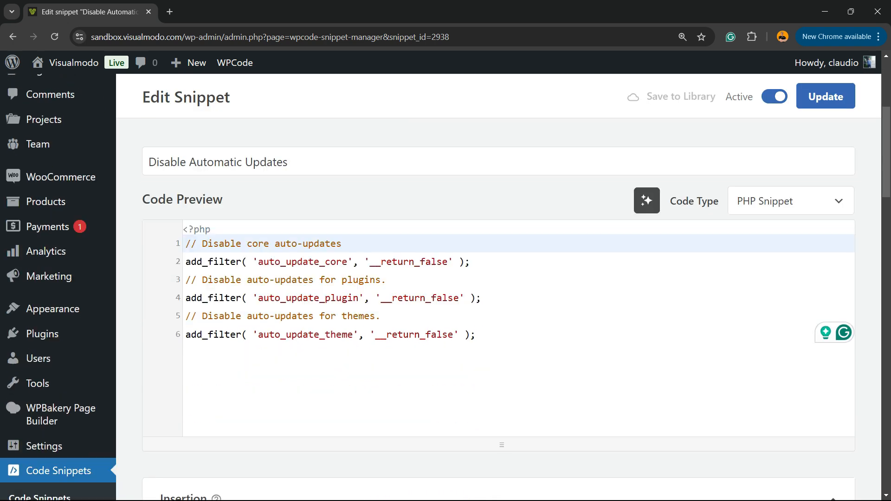
scroll(down, 3)
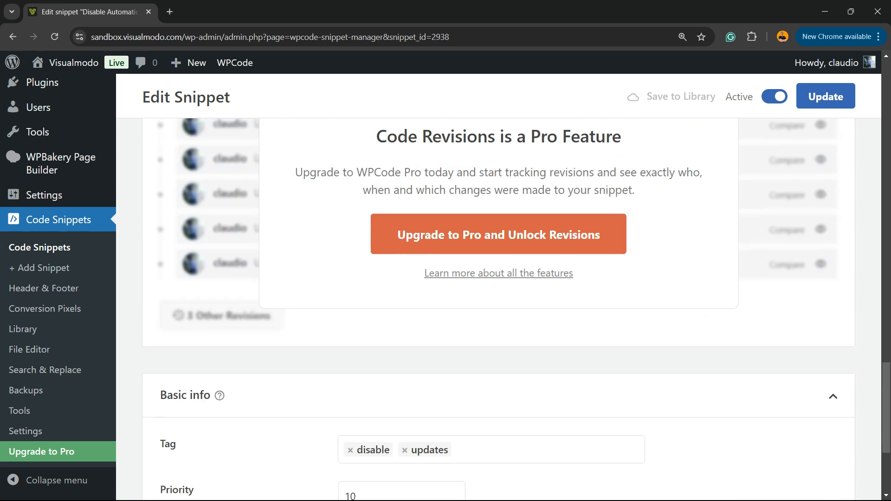
scroll(down, 3)
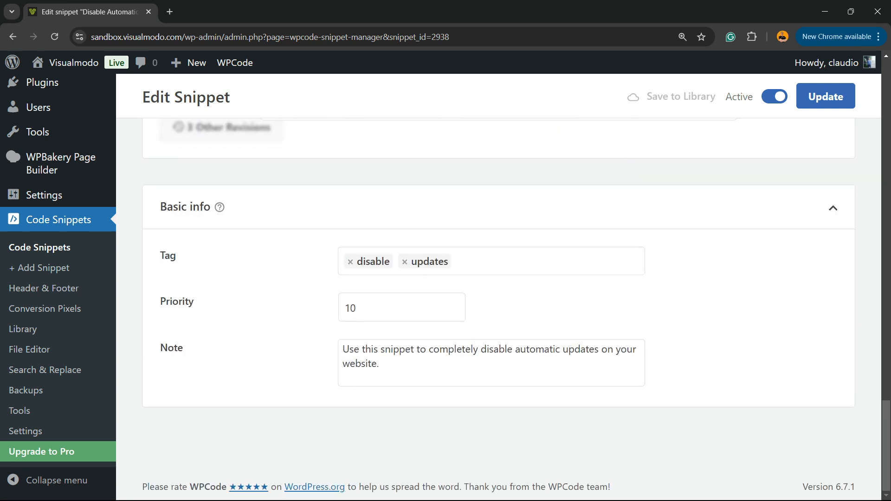